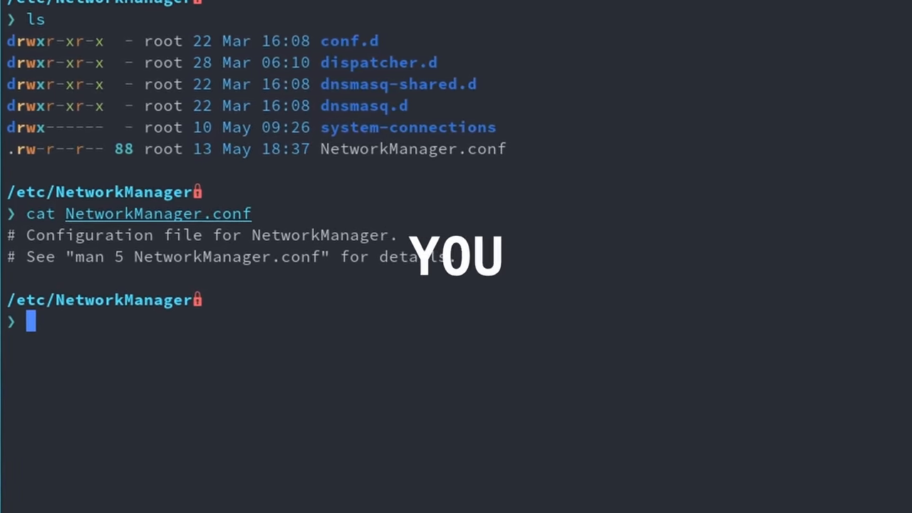
# Begin entering the man command for NetworkManager at the shell prompt
pyautogui.write('man Net')
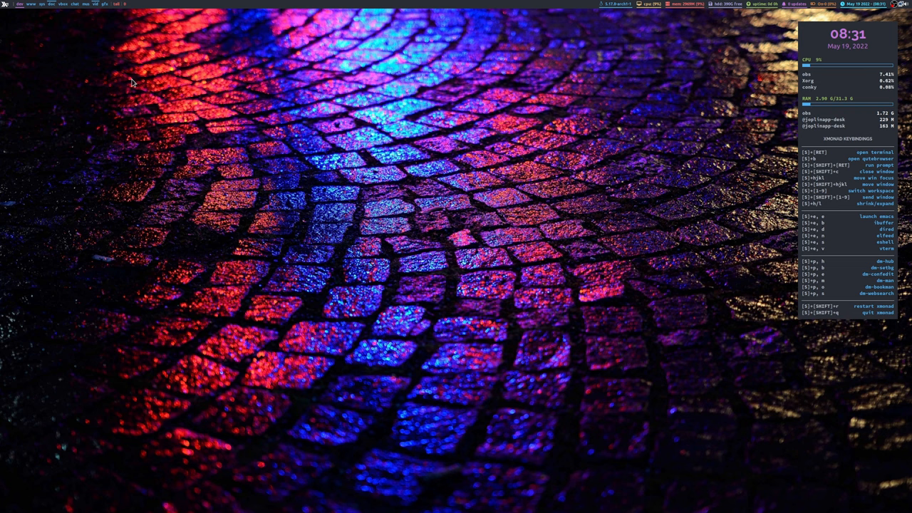
pyautogui.moveTo(715, 165)
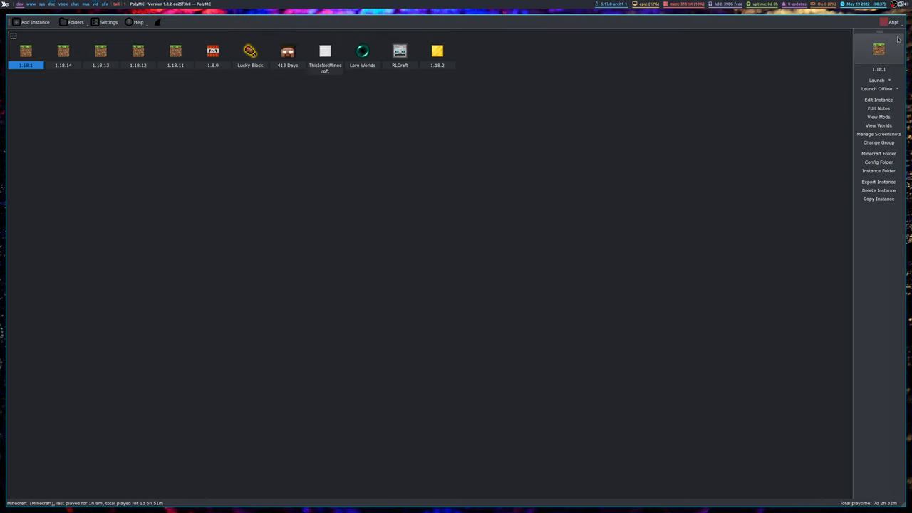
# Launch the 1.18.1 instance from the PolyMC instance list
pyautogui.click(893, 23)
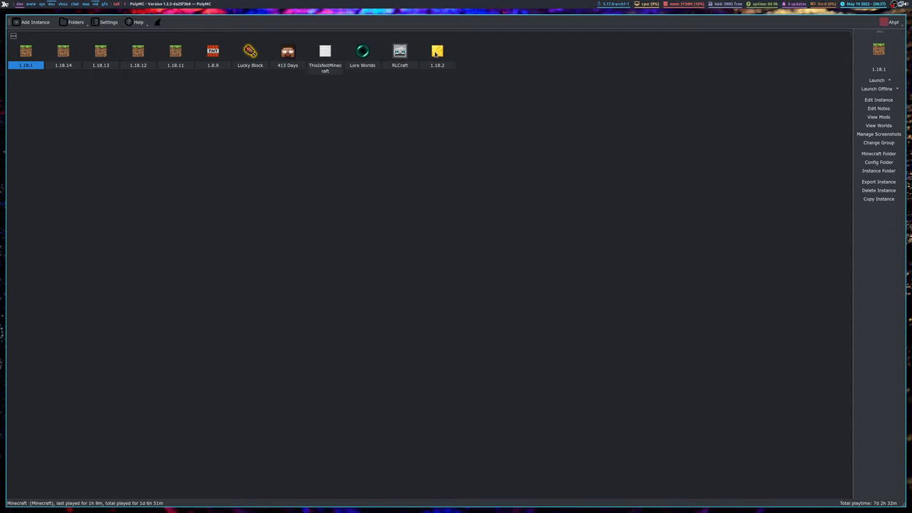
pyautogui.doubleClick(437, 52)
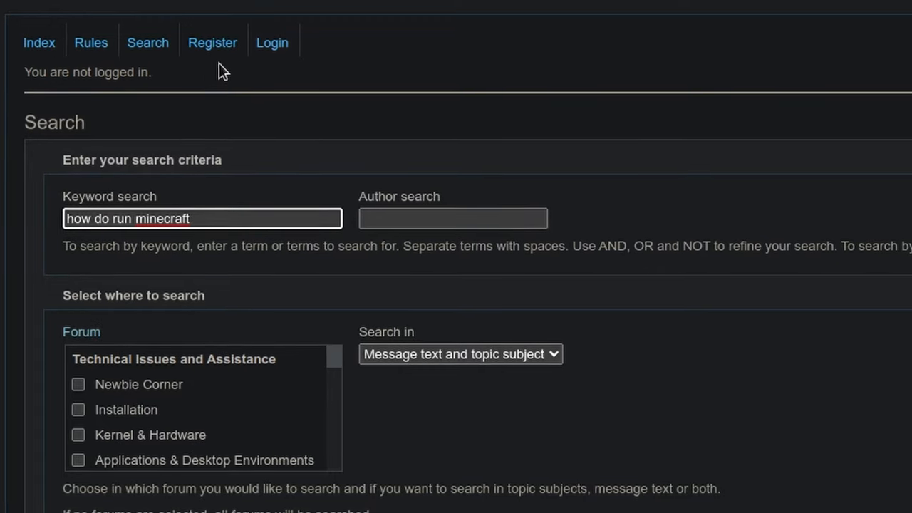
# Scroll down through the forum results for 'how do run minecraft'
pyautogui.scroll(-3)
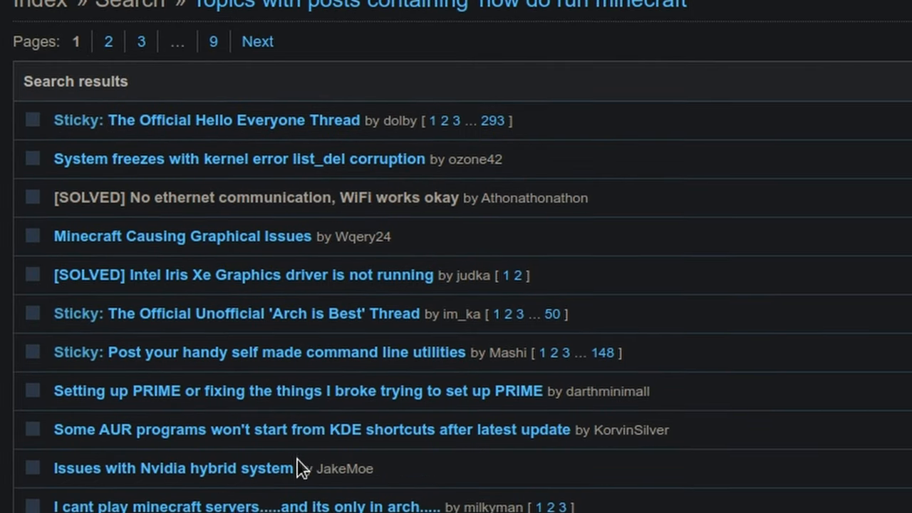
pyautogui.scroll(-3)
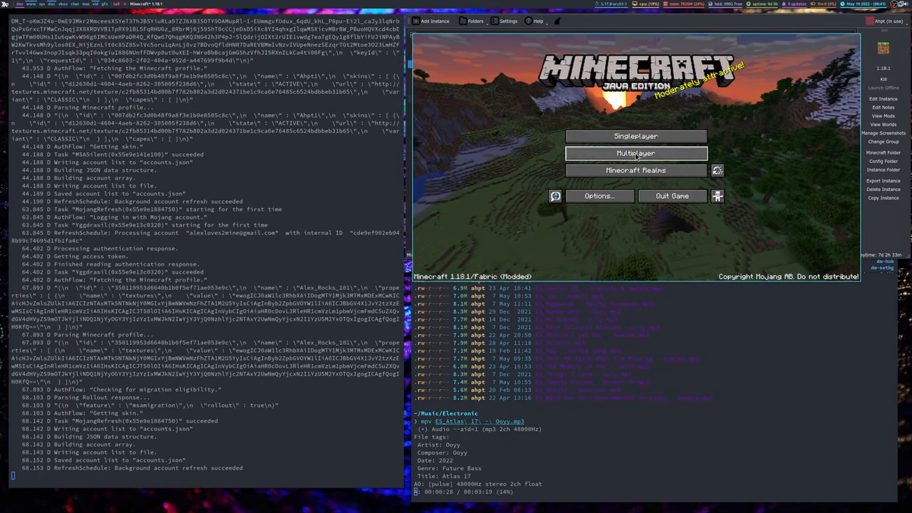
# Join the singleplayer world, then reach Video Settings from the pause menu
pyautogui.click(635, 154)
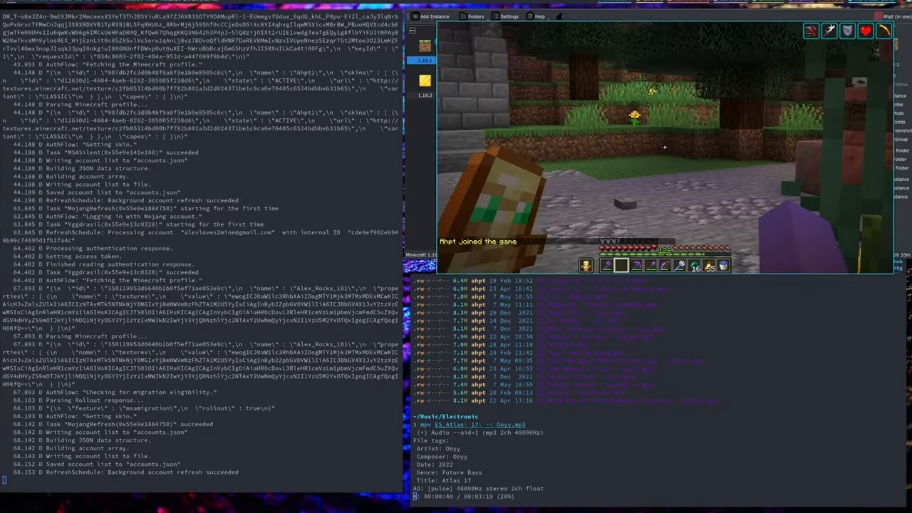
pyautogui.press('Escape')
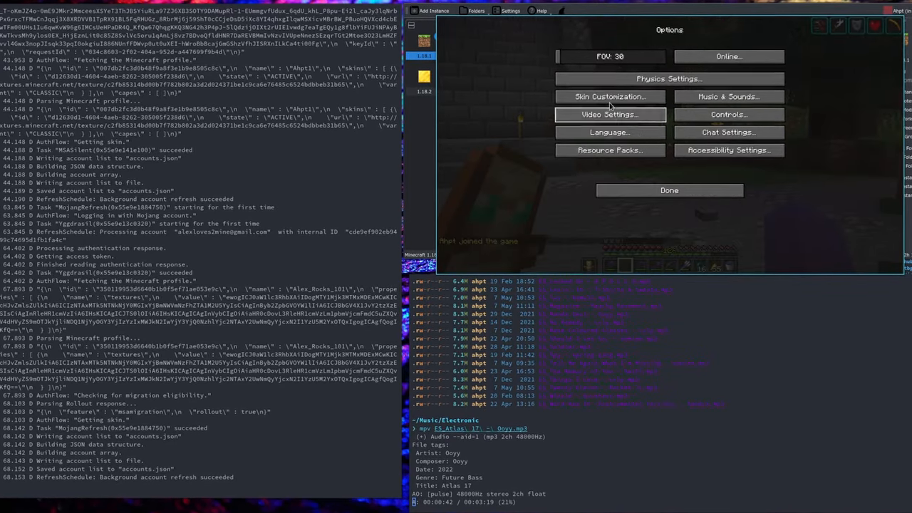
pyautogui.click(668, 191)
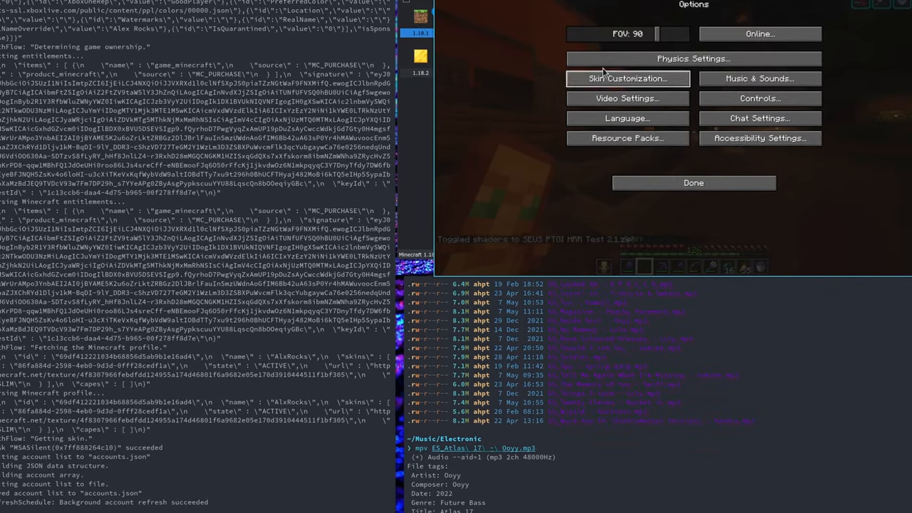
# Apply the SEUS PTGI HRR Test 2.1.zip shader pack from the Shaders list
pyautogui.click(627, 99)
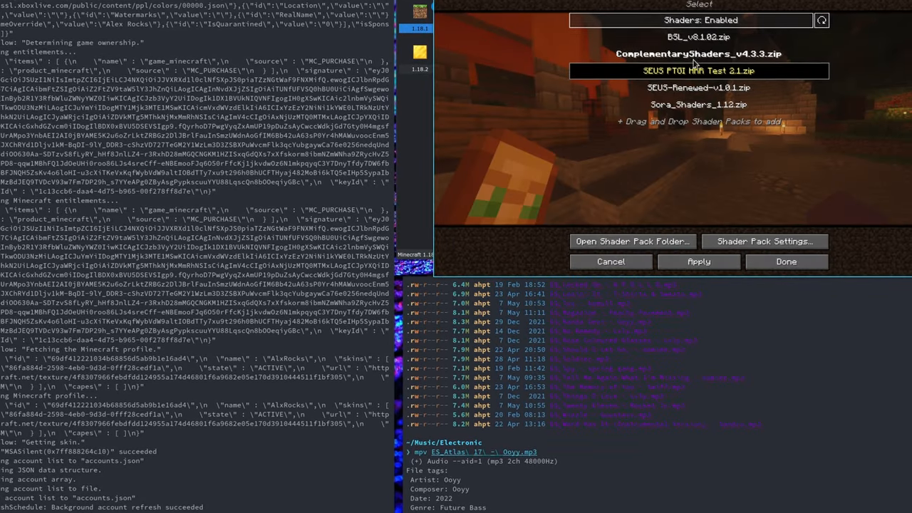
pyautogui.click(787, 262)
pyautogui.write('mpv ES_Soldier.mp3')
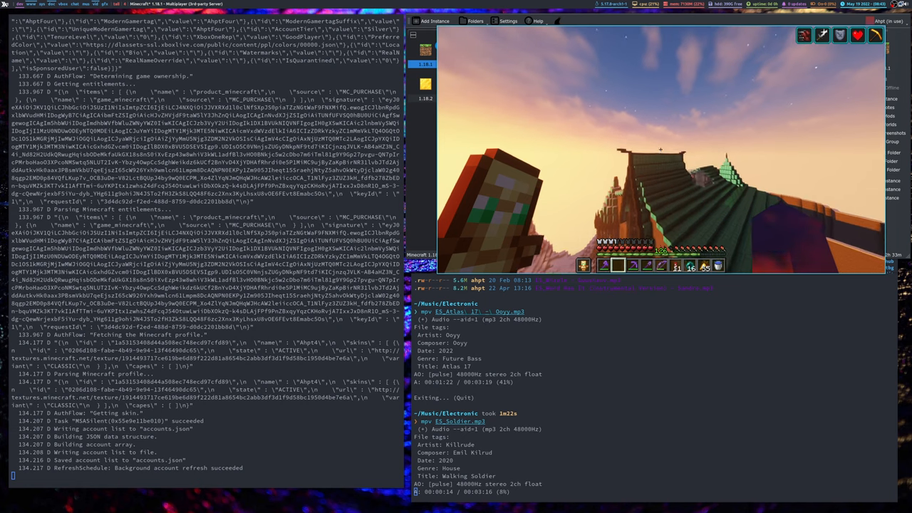
# Leave the current world and reach the Create New World screen for a Survival, Normal world
pyautogui.press('Escape')
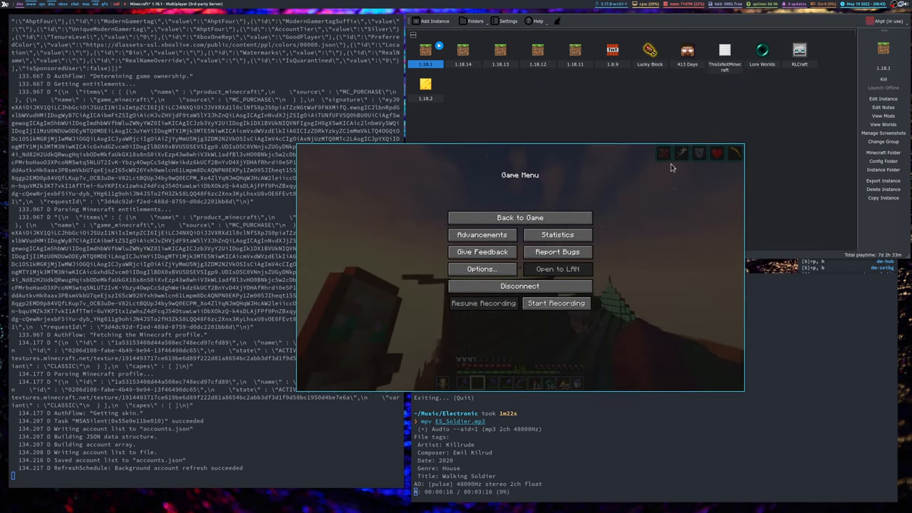
pyautogui.click(519, 217)
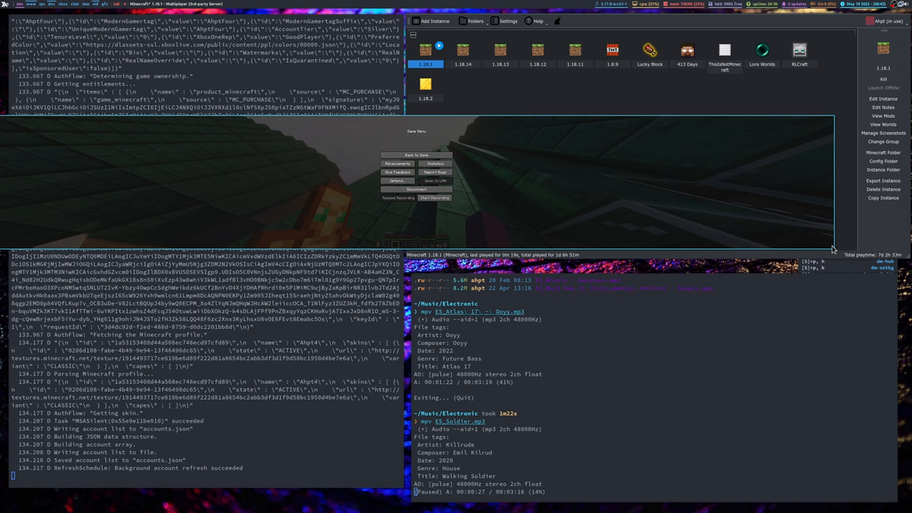
pyautogui.click(416, 155)
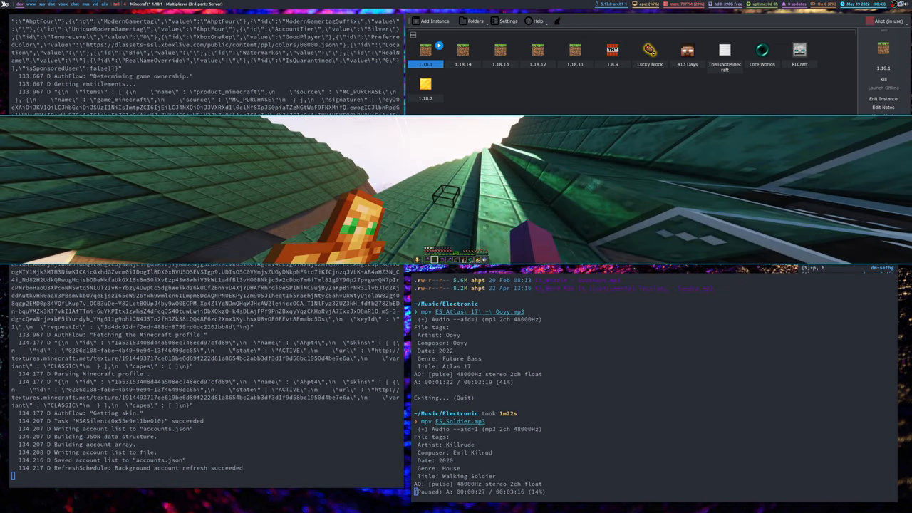
pyautogui.press('Escape')
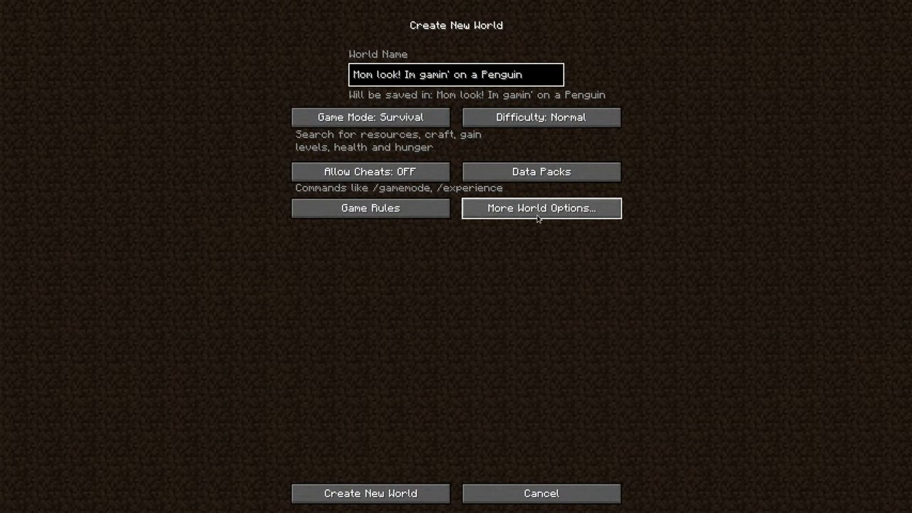
# Create the world 'Mom look! Im gamin' on a Penguin' and spawn into the savanna
pyautogui.click(371, 494)
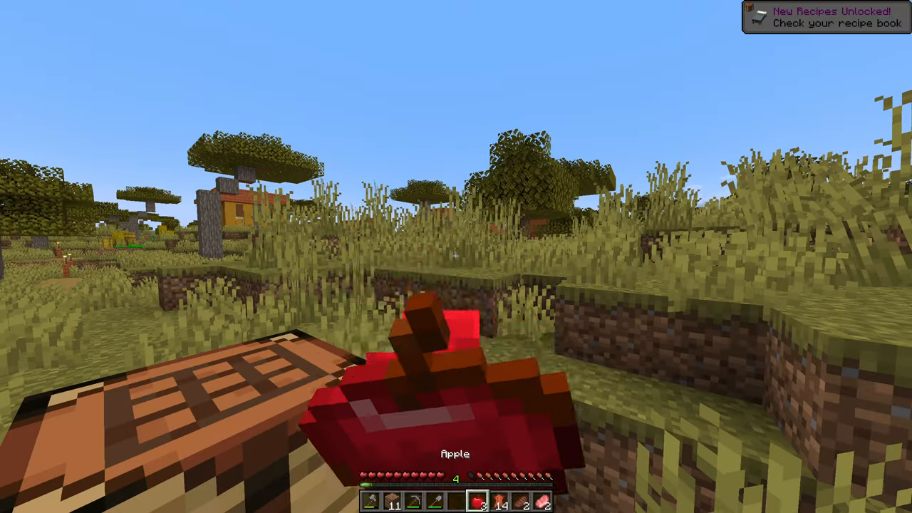
# Check the inventory twice while crafting leather armour before heading to the lava pool
pyautogui.press('e')
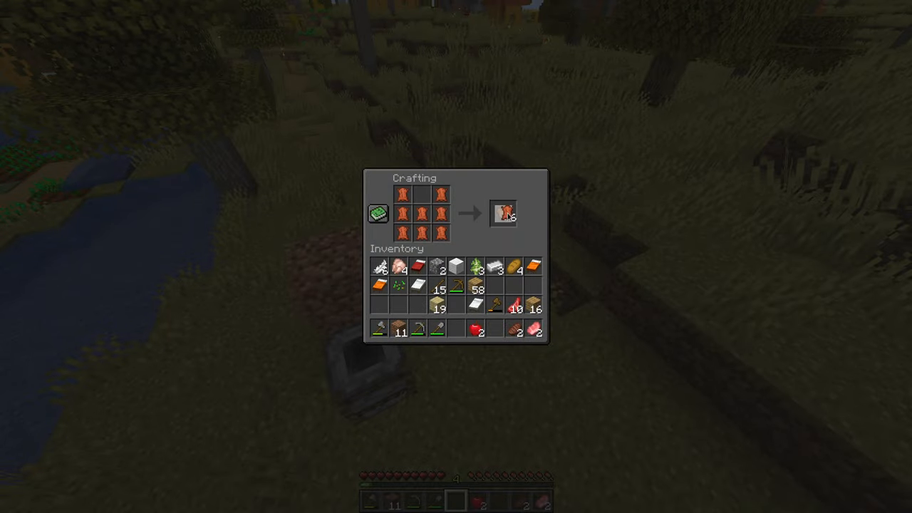
pyautogui.press('Escape')
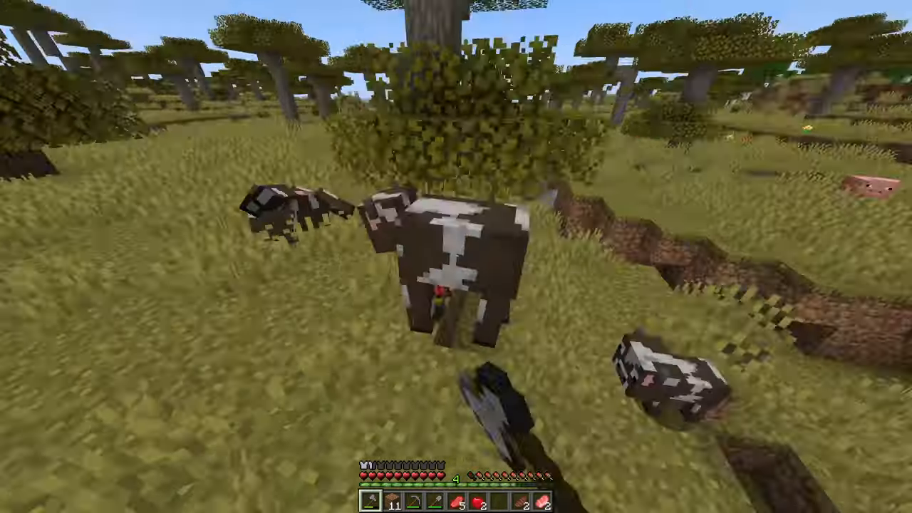
pyautogui.press('e')
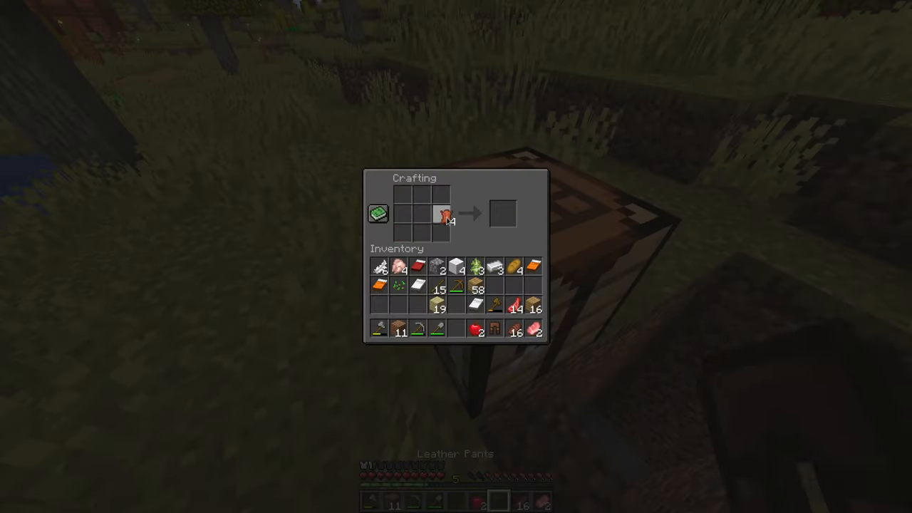
pyautogui.press('Escape')
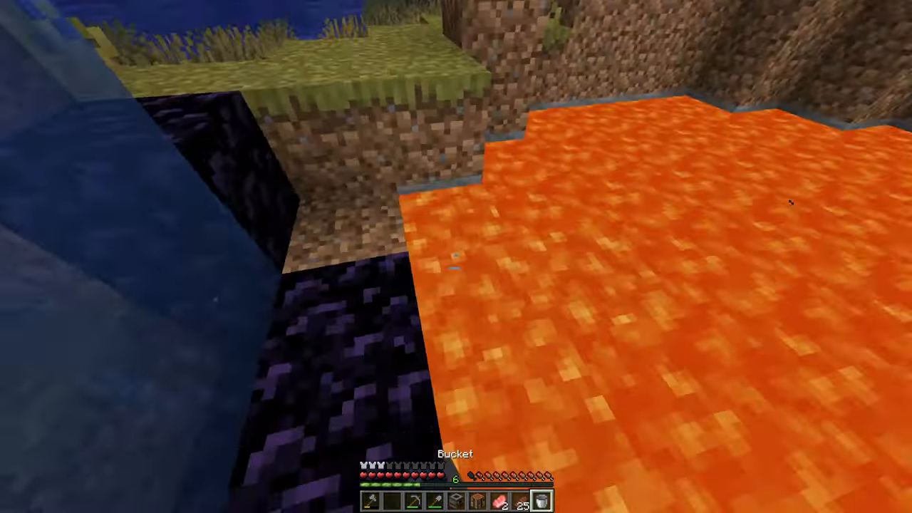
pyautogui.press('e')
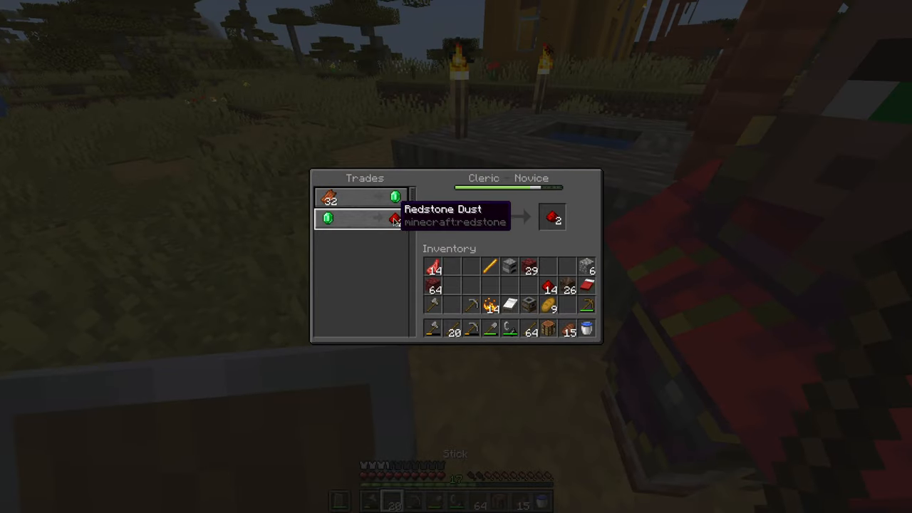
# Finish trading with the Cleric and review the inventory before entering the stronghold
pyautogui.press('Escape')
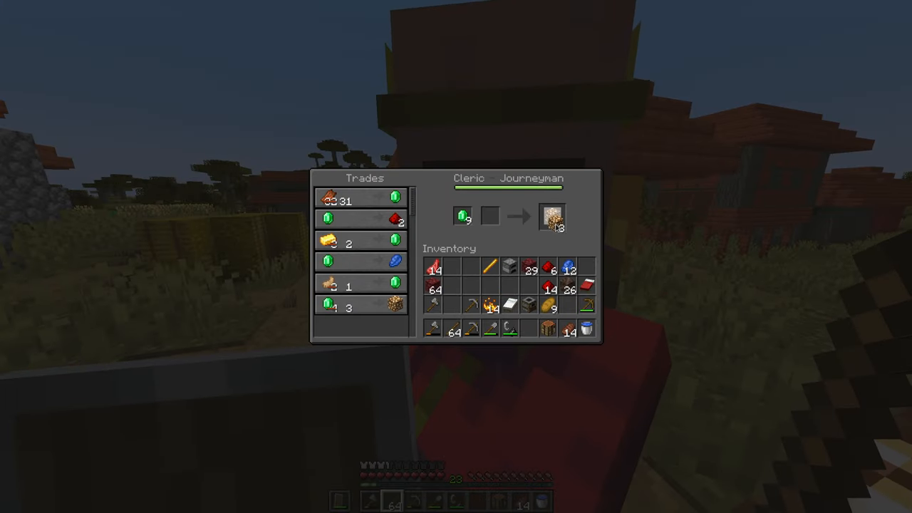
pyautogui.press('e')
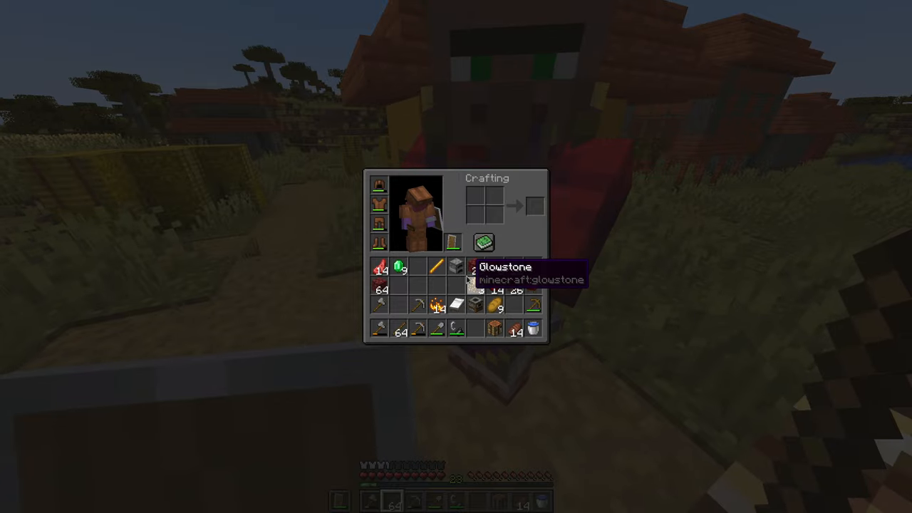
pyautogui.press('e')
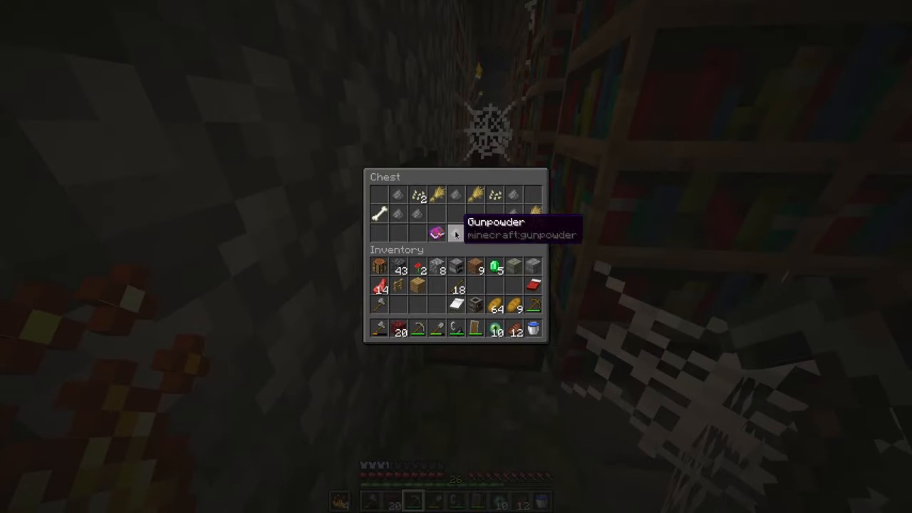
# Close the gunpowder chest and move on through the stronghold corridor
pyautogui.press('Escape')
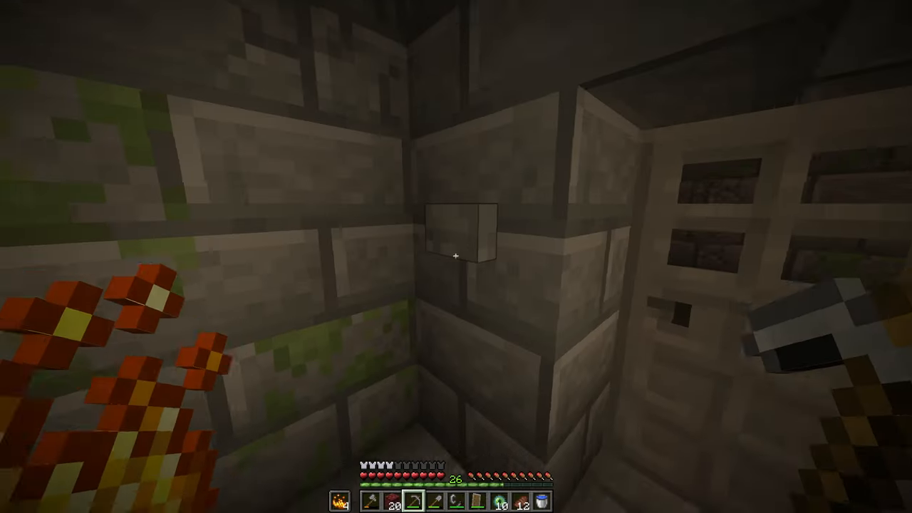
pyautogui.moveTo(456, 257)
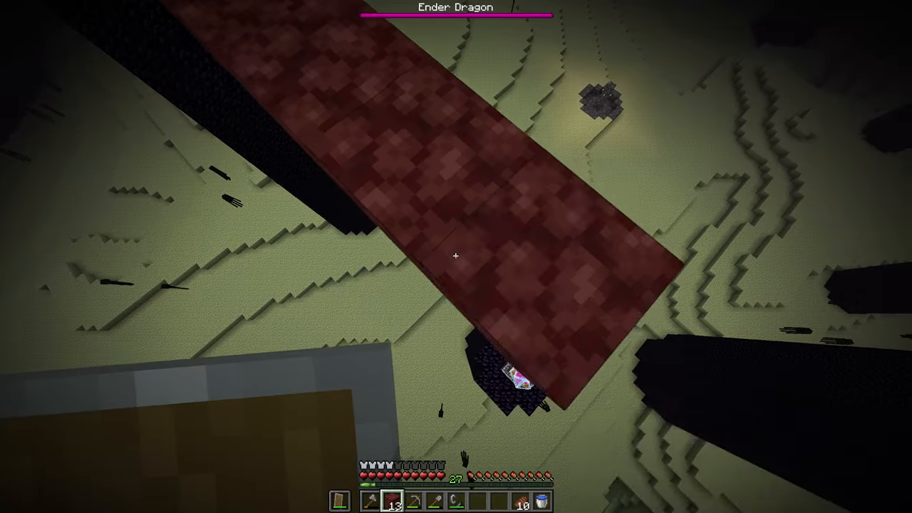
pyautogui.moveTo(456, 257)
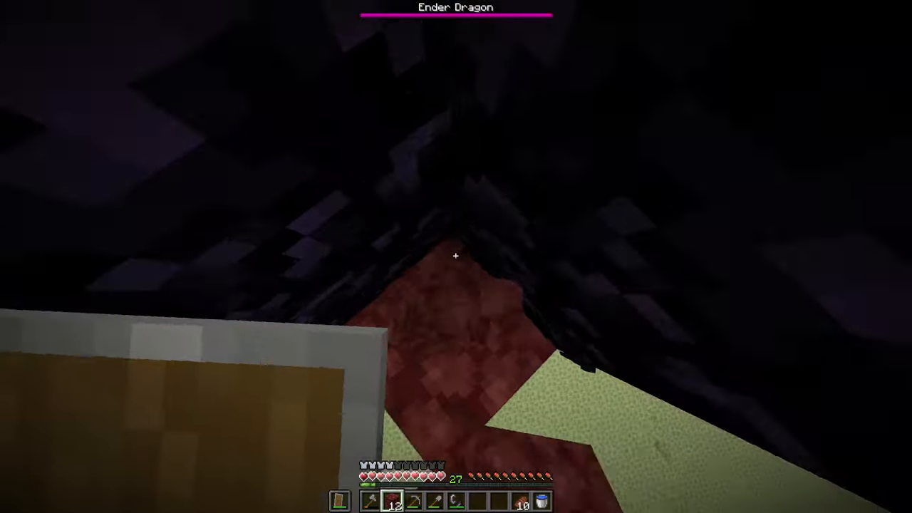